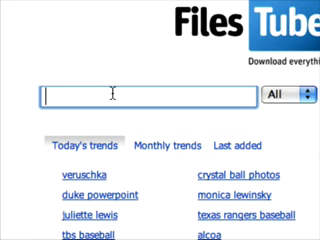
{"action": "type", "text": "gps"}
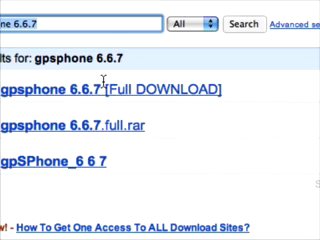
{"action": "scroll", "scroll_direction": "down", "scroll_amount": 3}
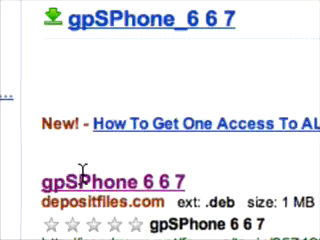
{"action": "scroll", "scroll_direction": "down", "scroll_amount": 3}
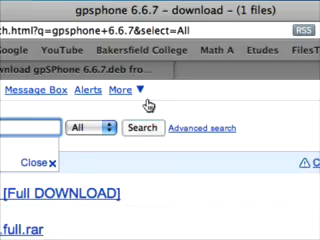
{"action": "scroll", "scroll_direction": "down", "scroll_amount": 3}
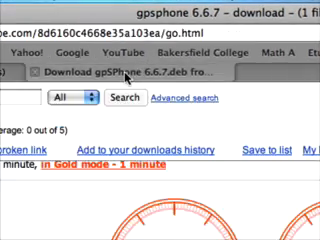
{"action": "scroll", "scroll_direction": "down", "scroll_amount": 3}
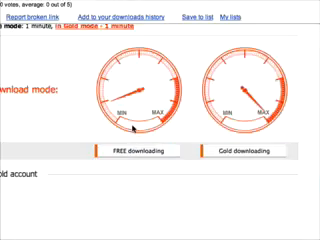
{"action": "scroll", "scroll_direction": "up", "scroll_amount": 3}
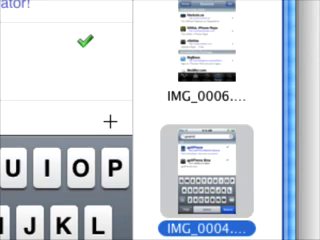
{"action": "scroll", "scroll_direction": "down", "scroll_amount": 3}
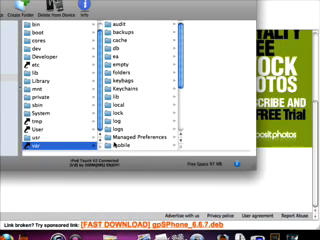
{"action": "scroll", "scroll_direction": "down", "scroll_amount": 3}
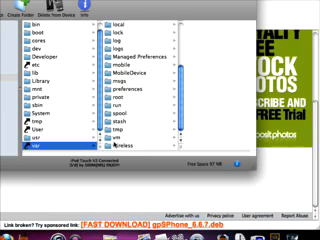